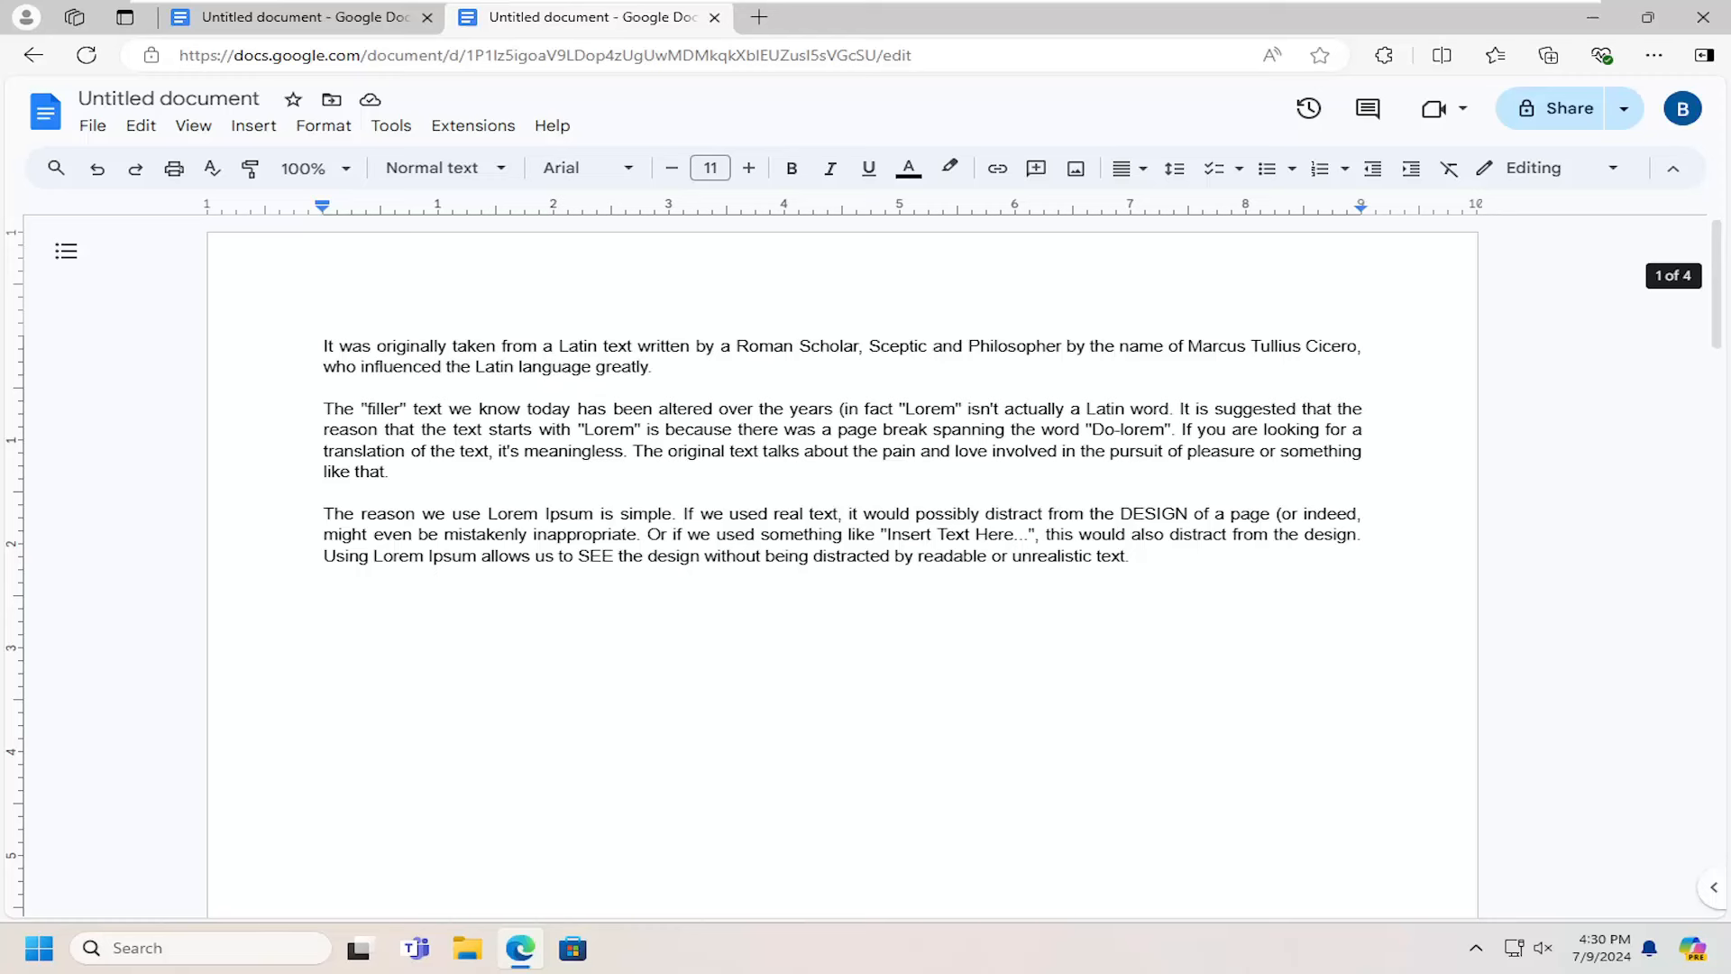
{"action": "mouse_move", "coordinate": [733, 573]}
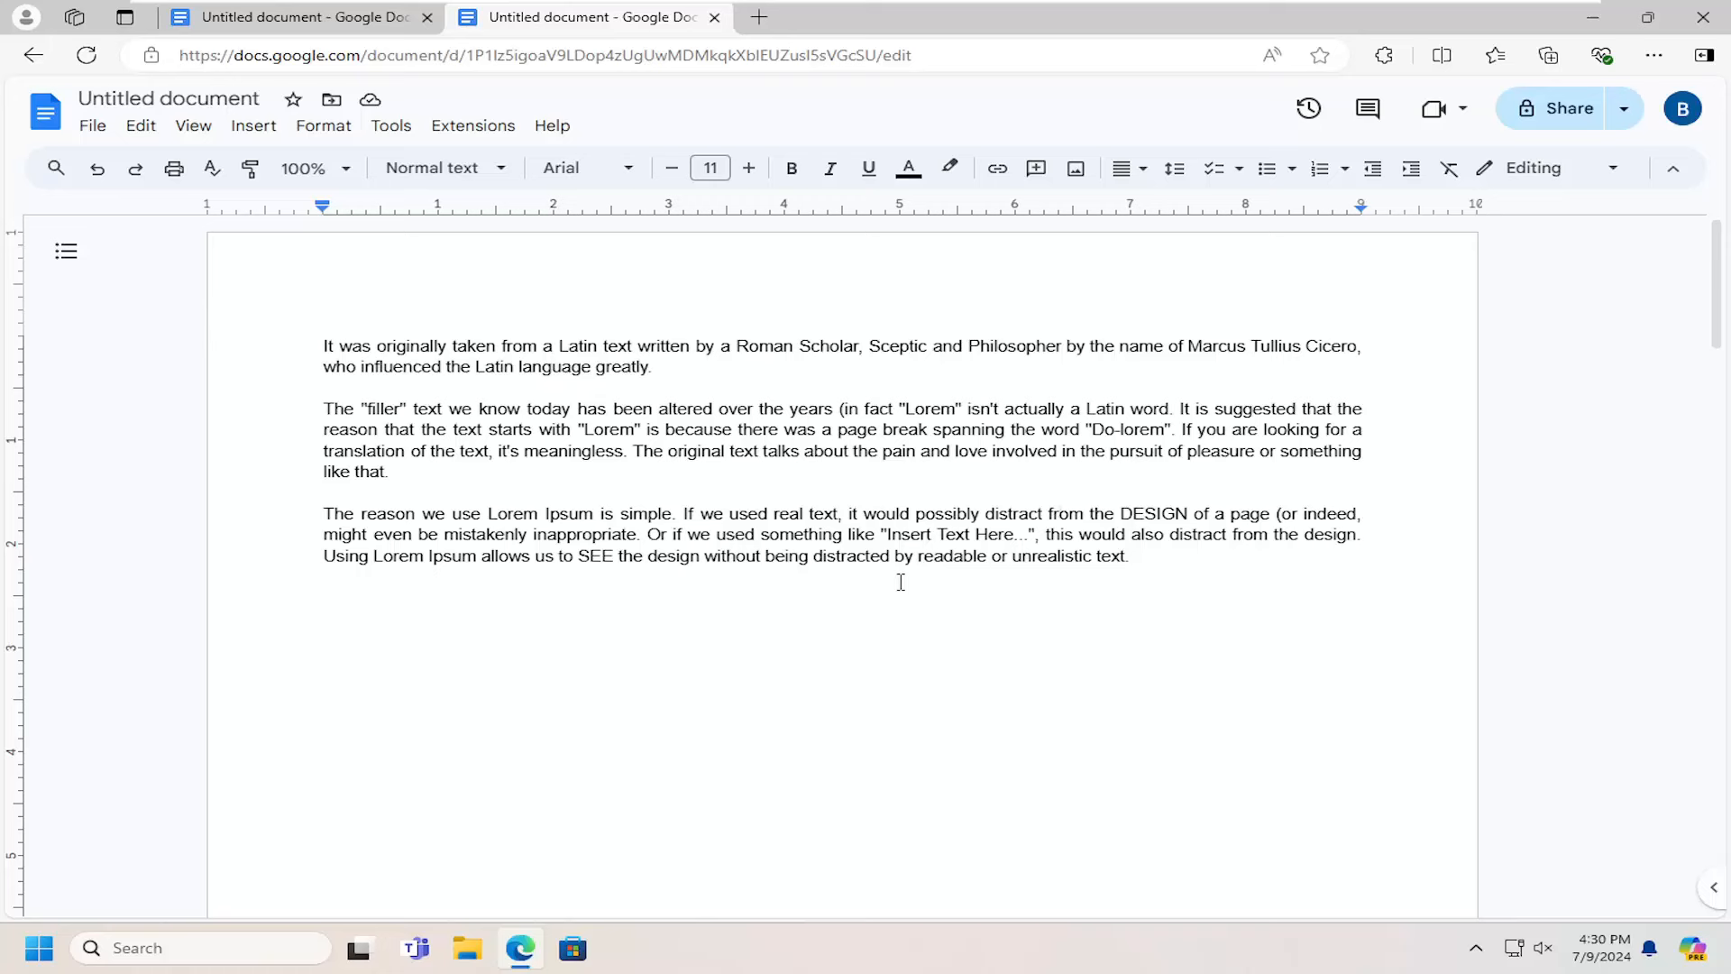
Change the font of all three Lorem Ipsum paragraphs from Arial to EB Garamond.
{"action": "left_click_drag", "start_coordinate": [845, 555], "coordinate": [1127, 556]}
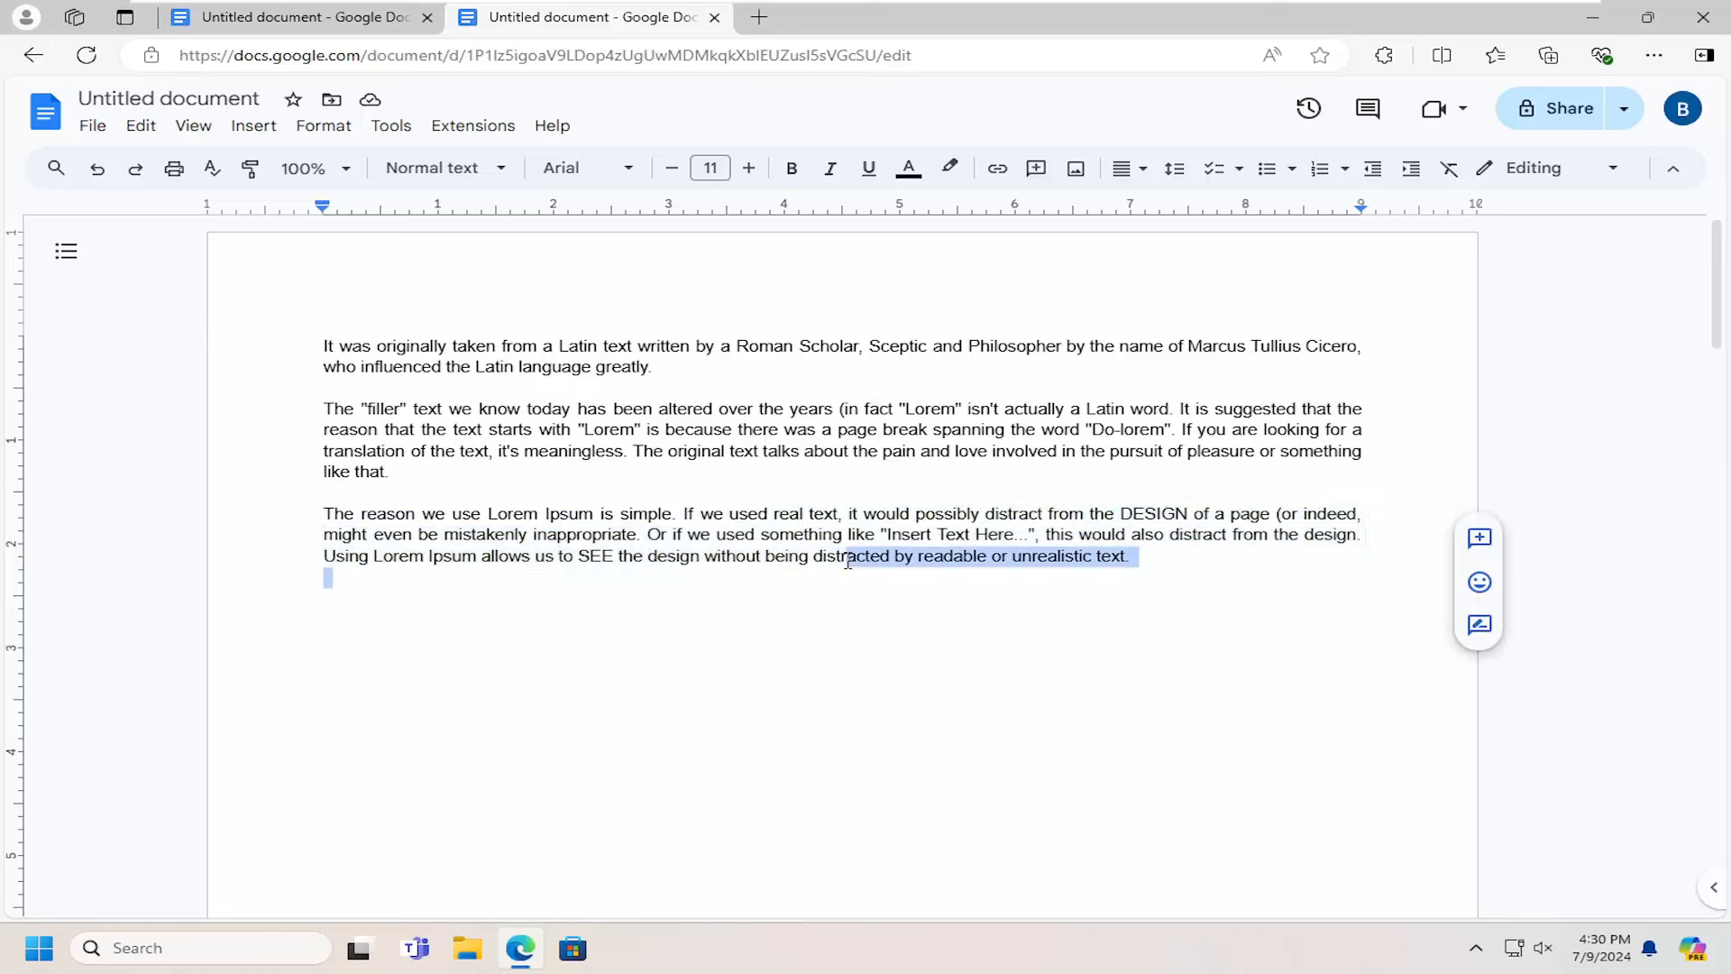
{"action": "left_click", "coordinate": [574, 168]}
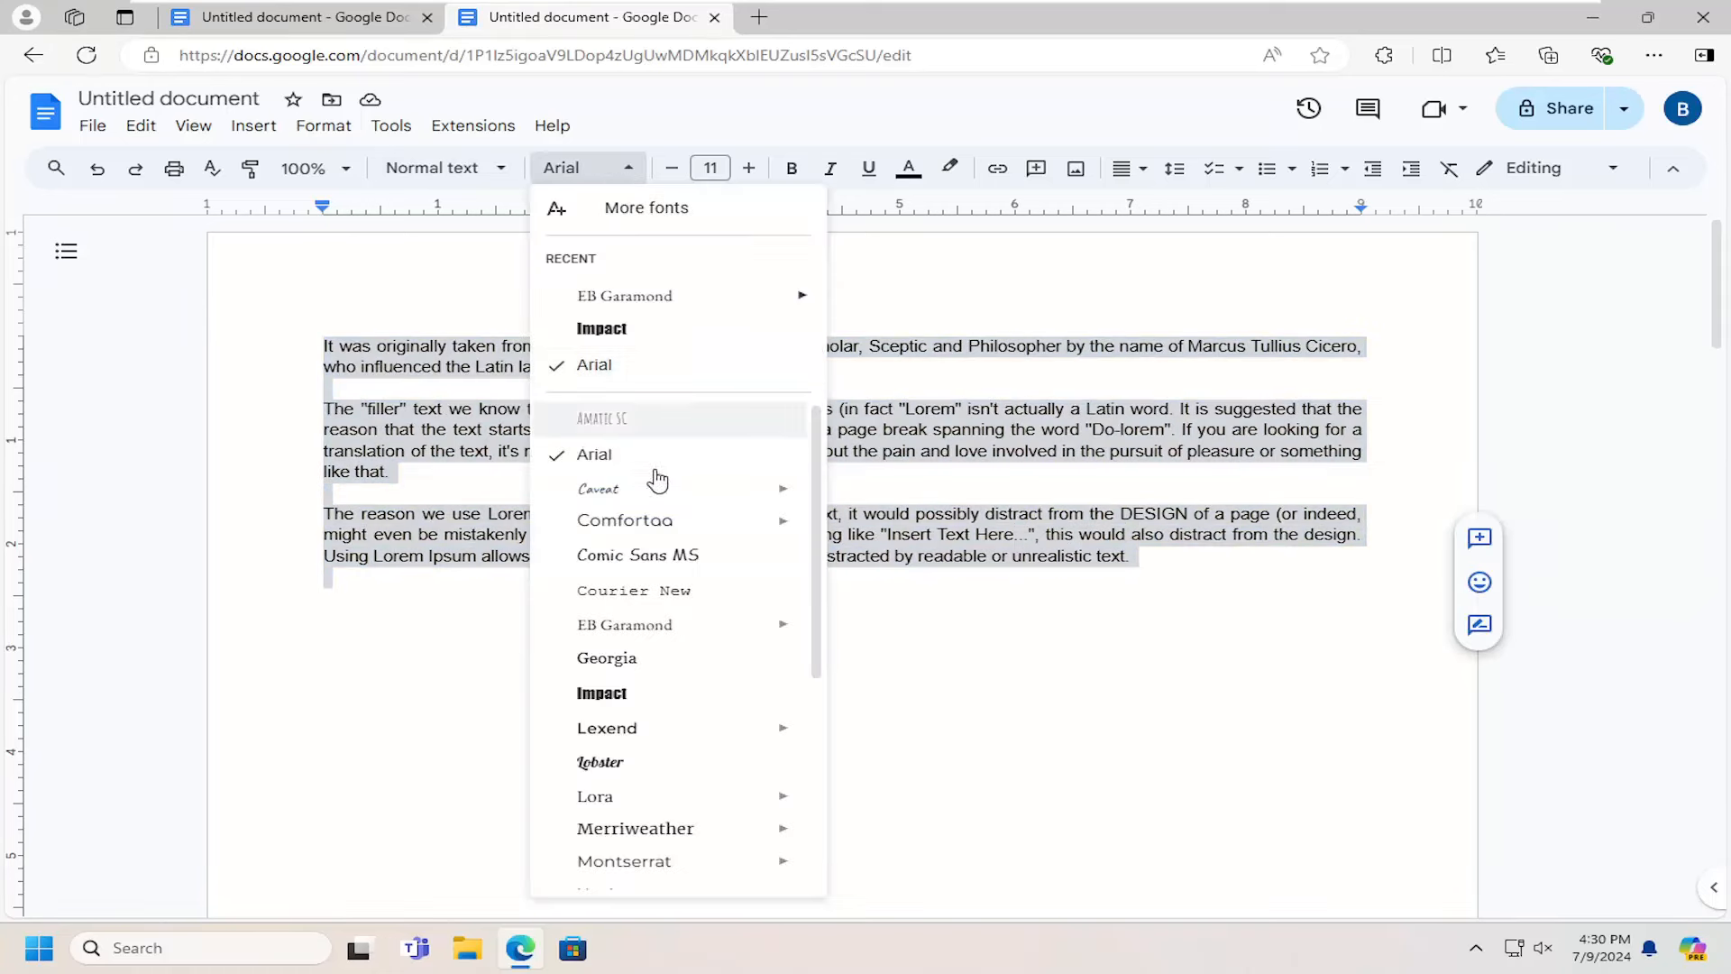
{"action": "left_click", "coordinate": [625, 295]}
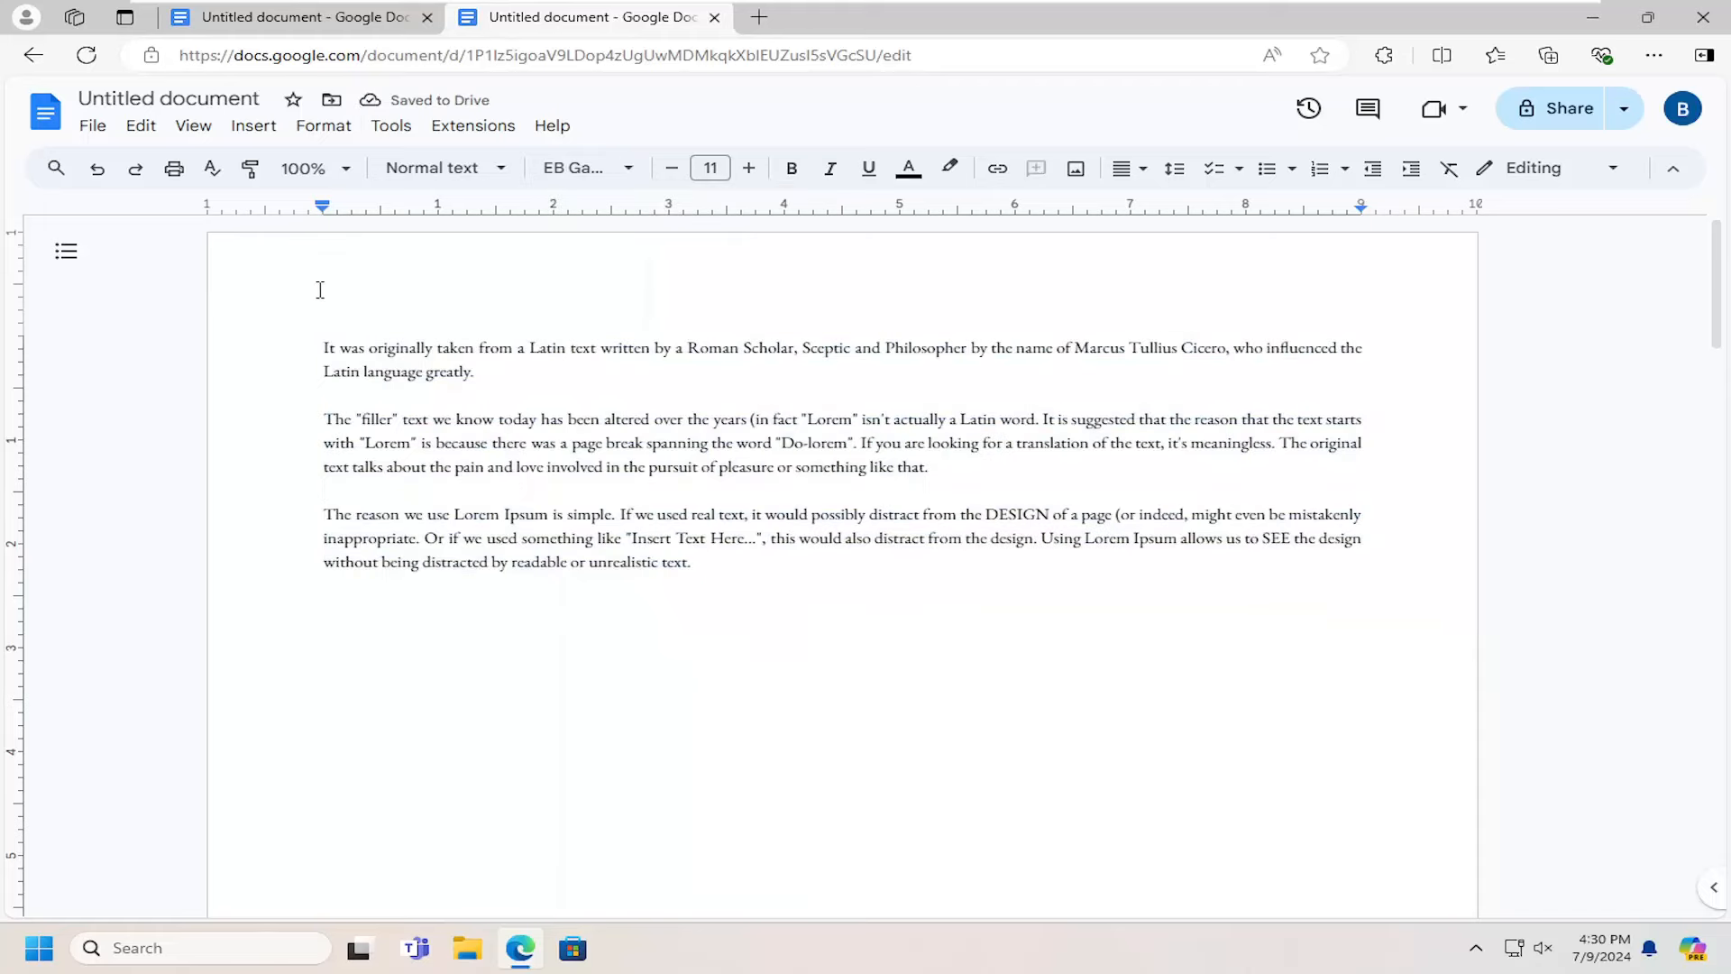
Save EB Garamond as the default paragraph style, then undo to restore the previous defaults.
{"action": "left_click", "coordinate": [323, 124]}
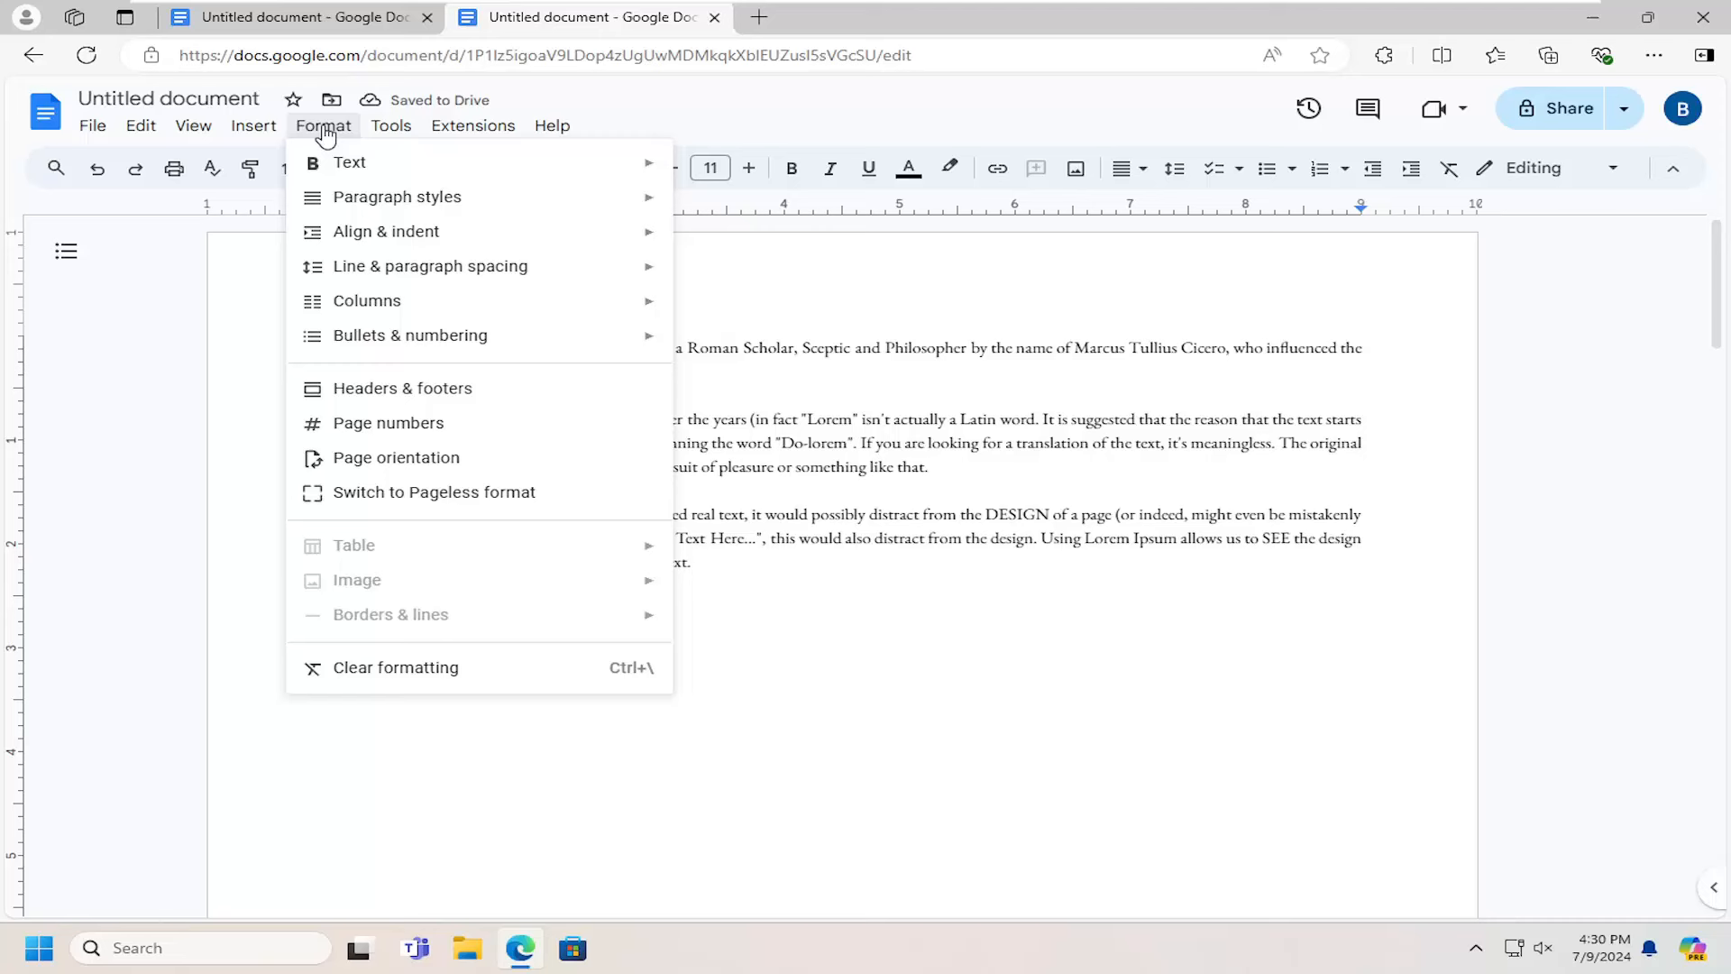
{"action": "mouse_move", "coordinate": [397, 197]}
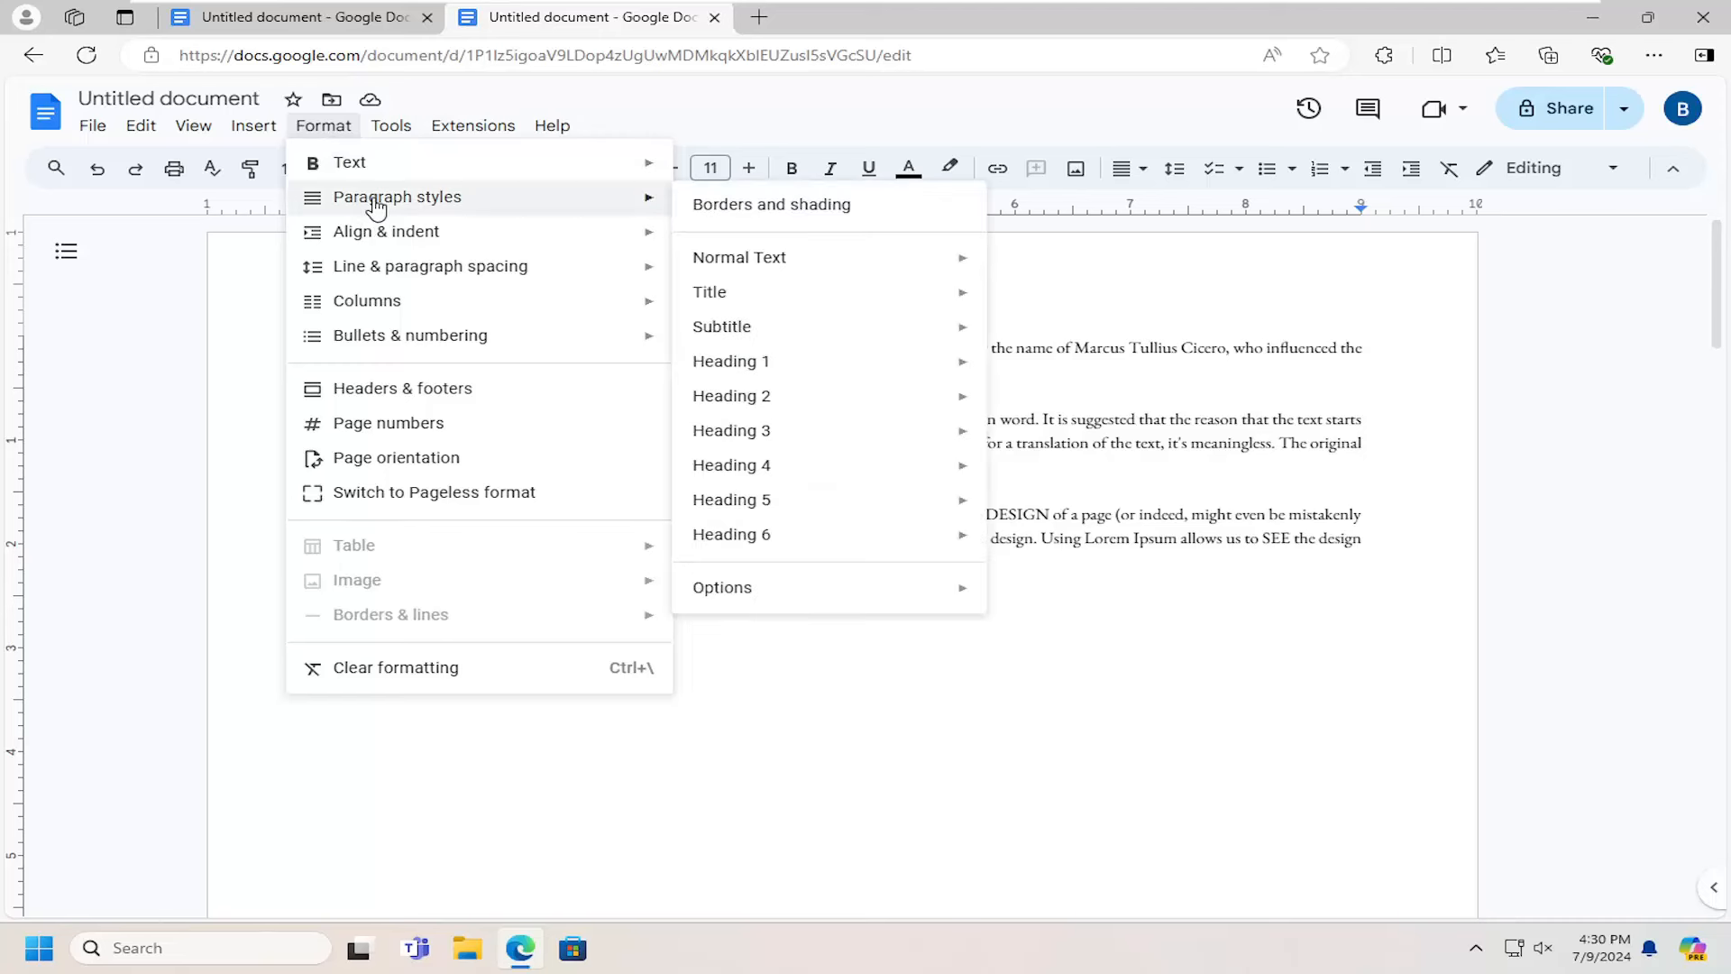
{"action": "mouse_move", "coordinate": [722, 587]}
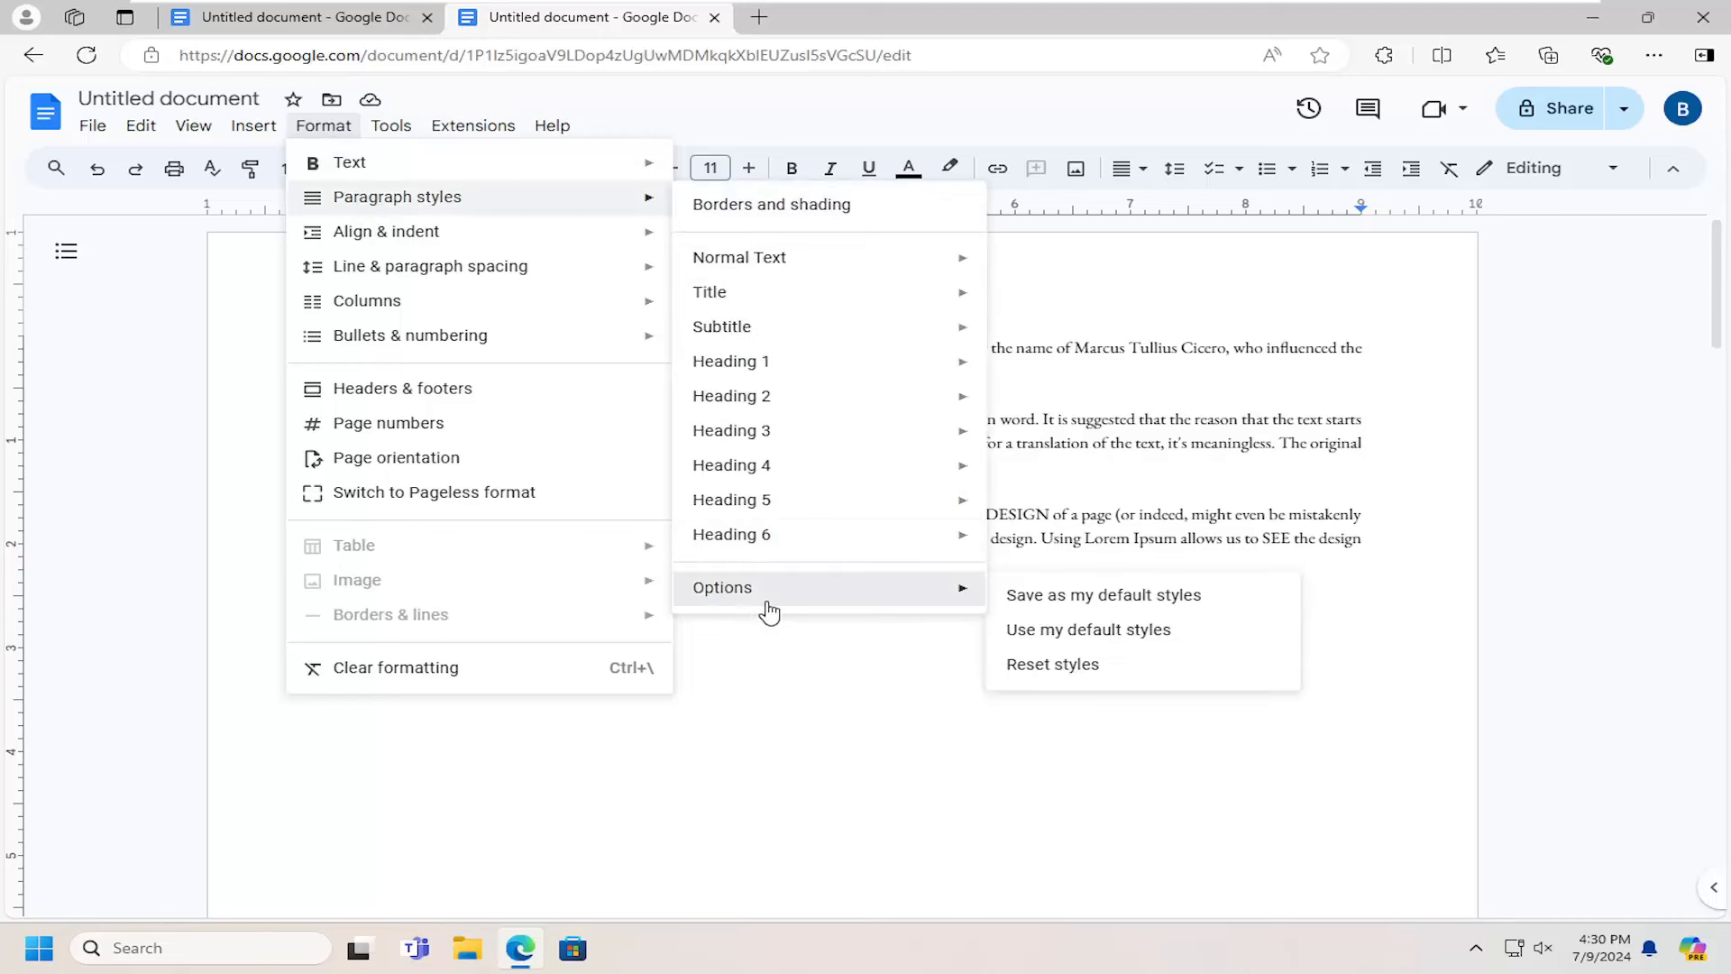
{"action": "mouse_move", "coordinate": [1102, 595]}
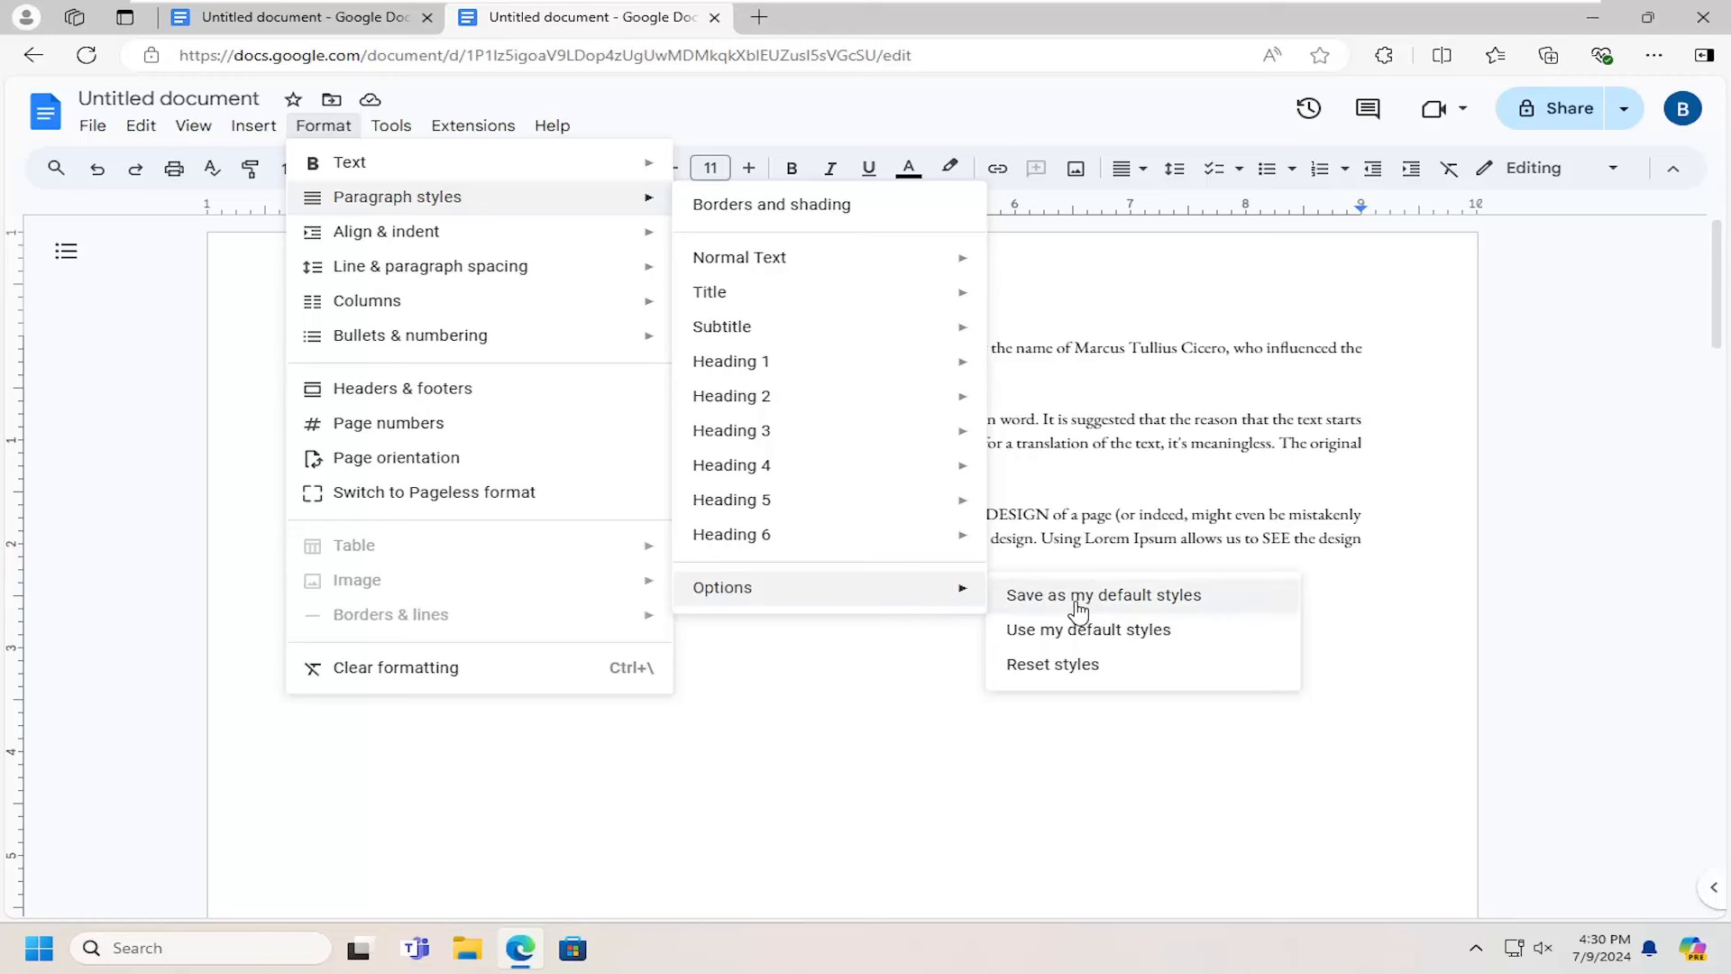
{"action": "mouse_move", "coordinate": [1152, 611]}
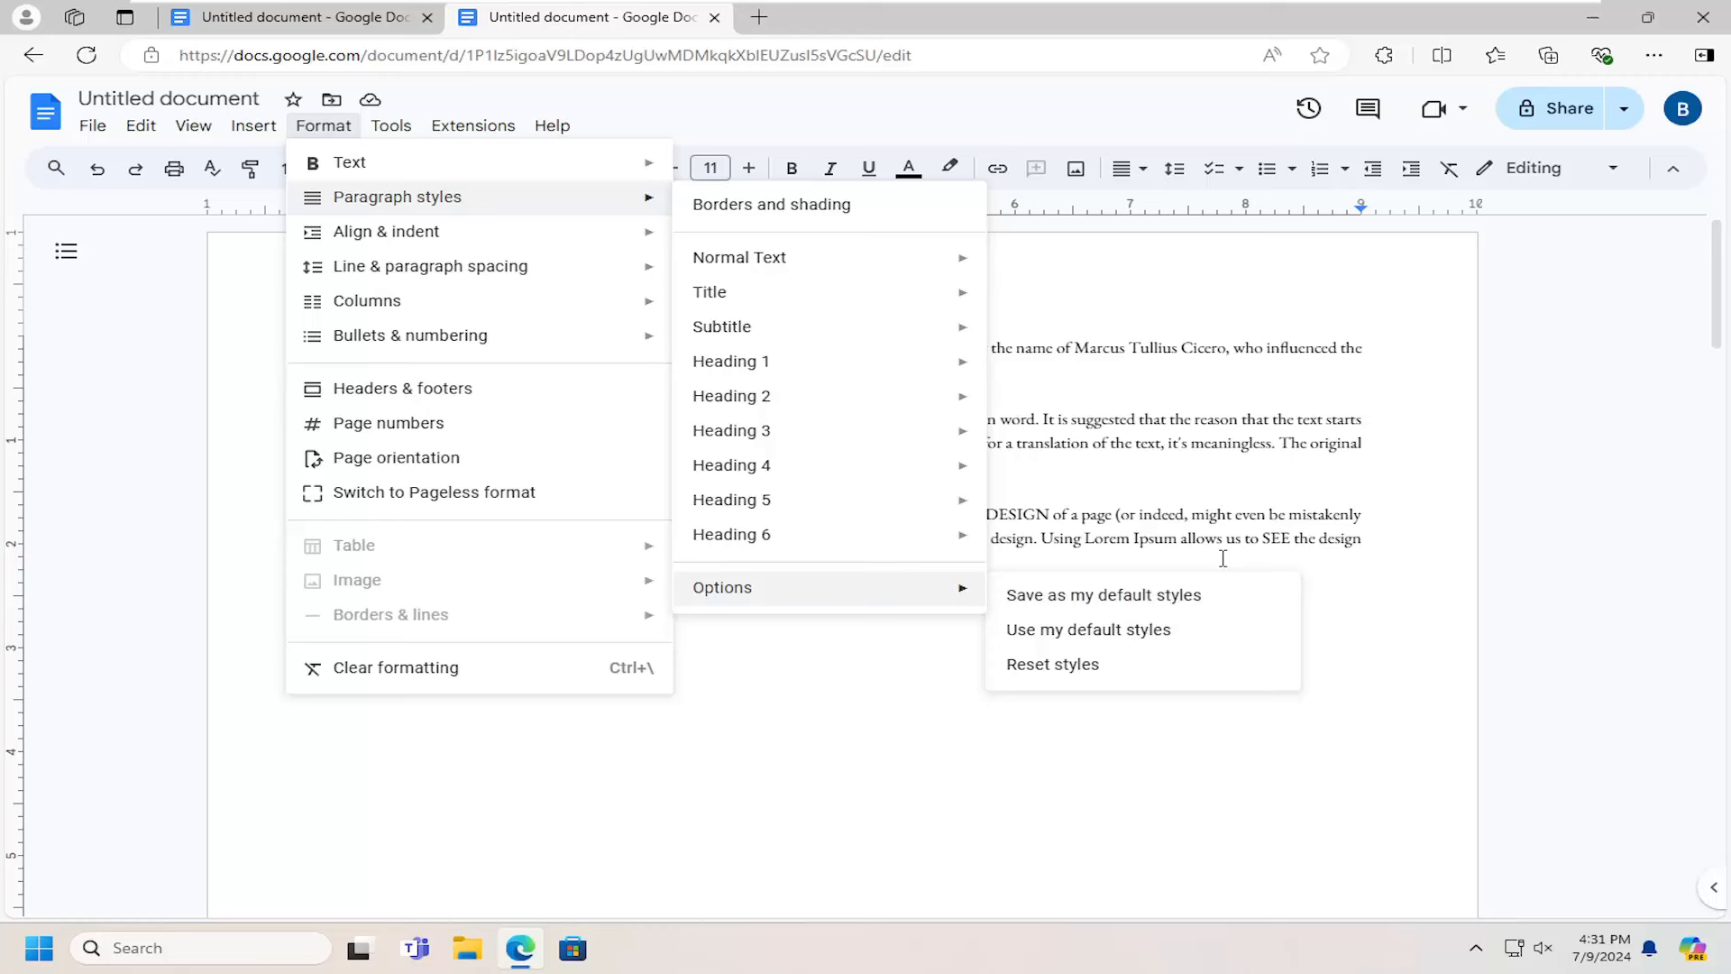
{"action": "mouse_move", "coordinate": [1087, 629]}
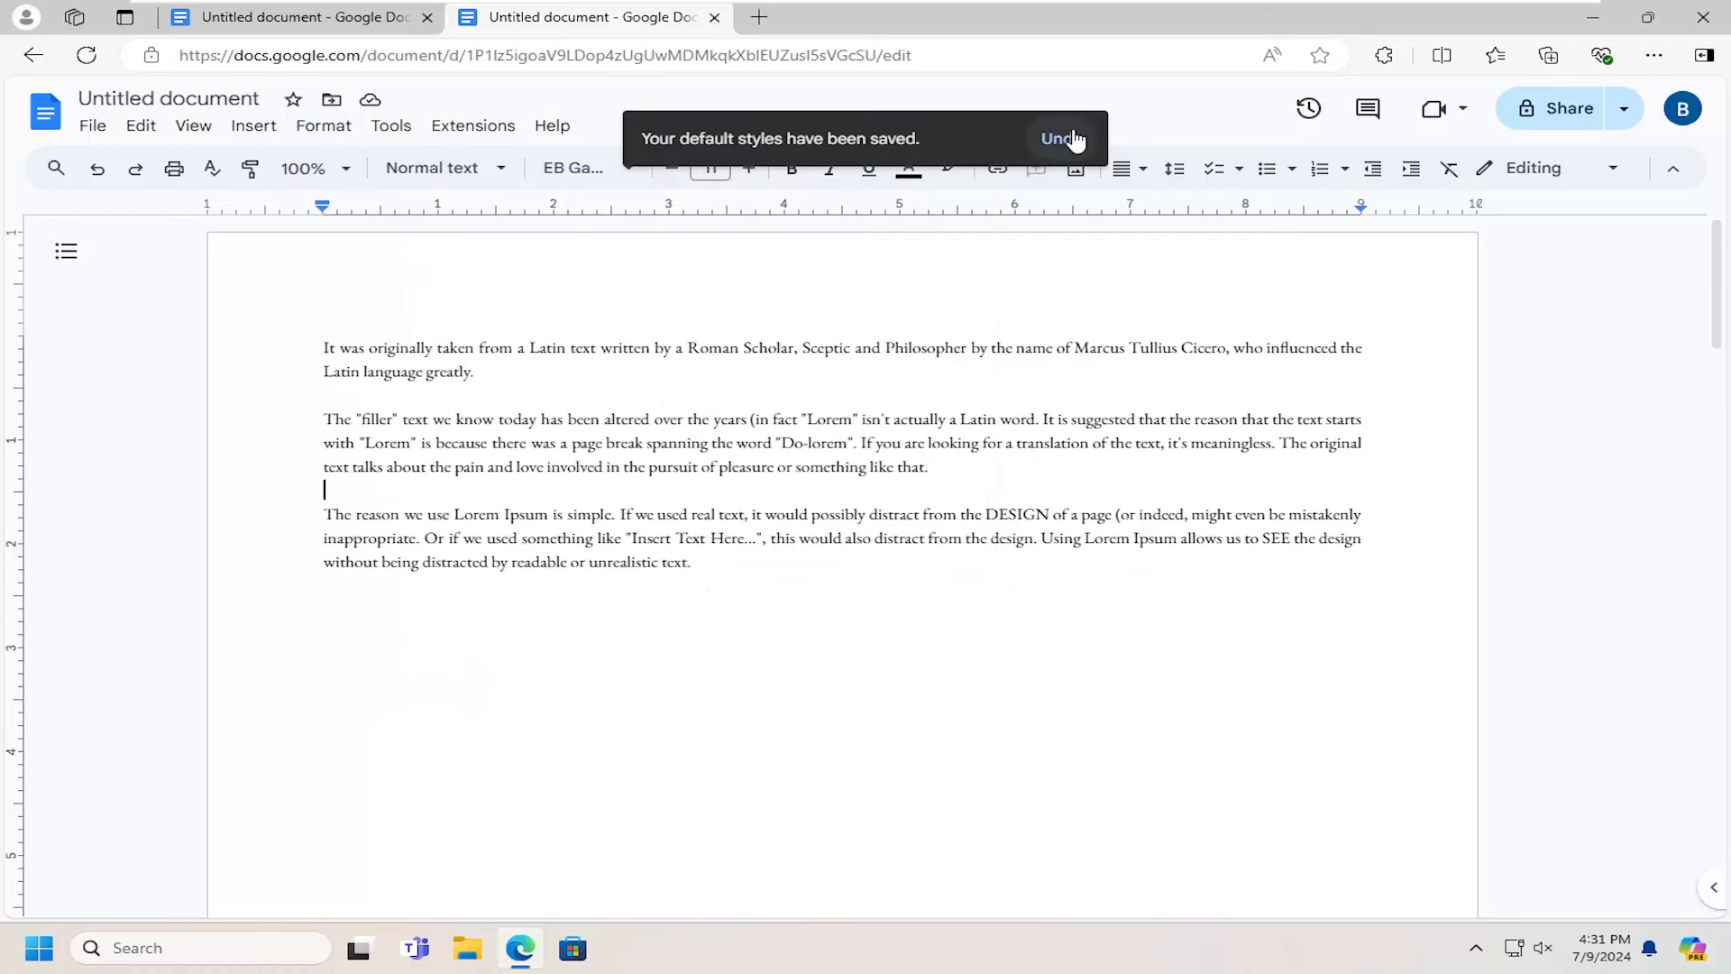
{"action": "left_click", "coordinate": [1058, 138]}
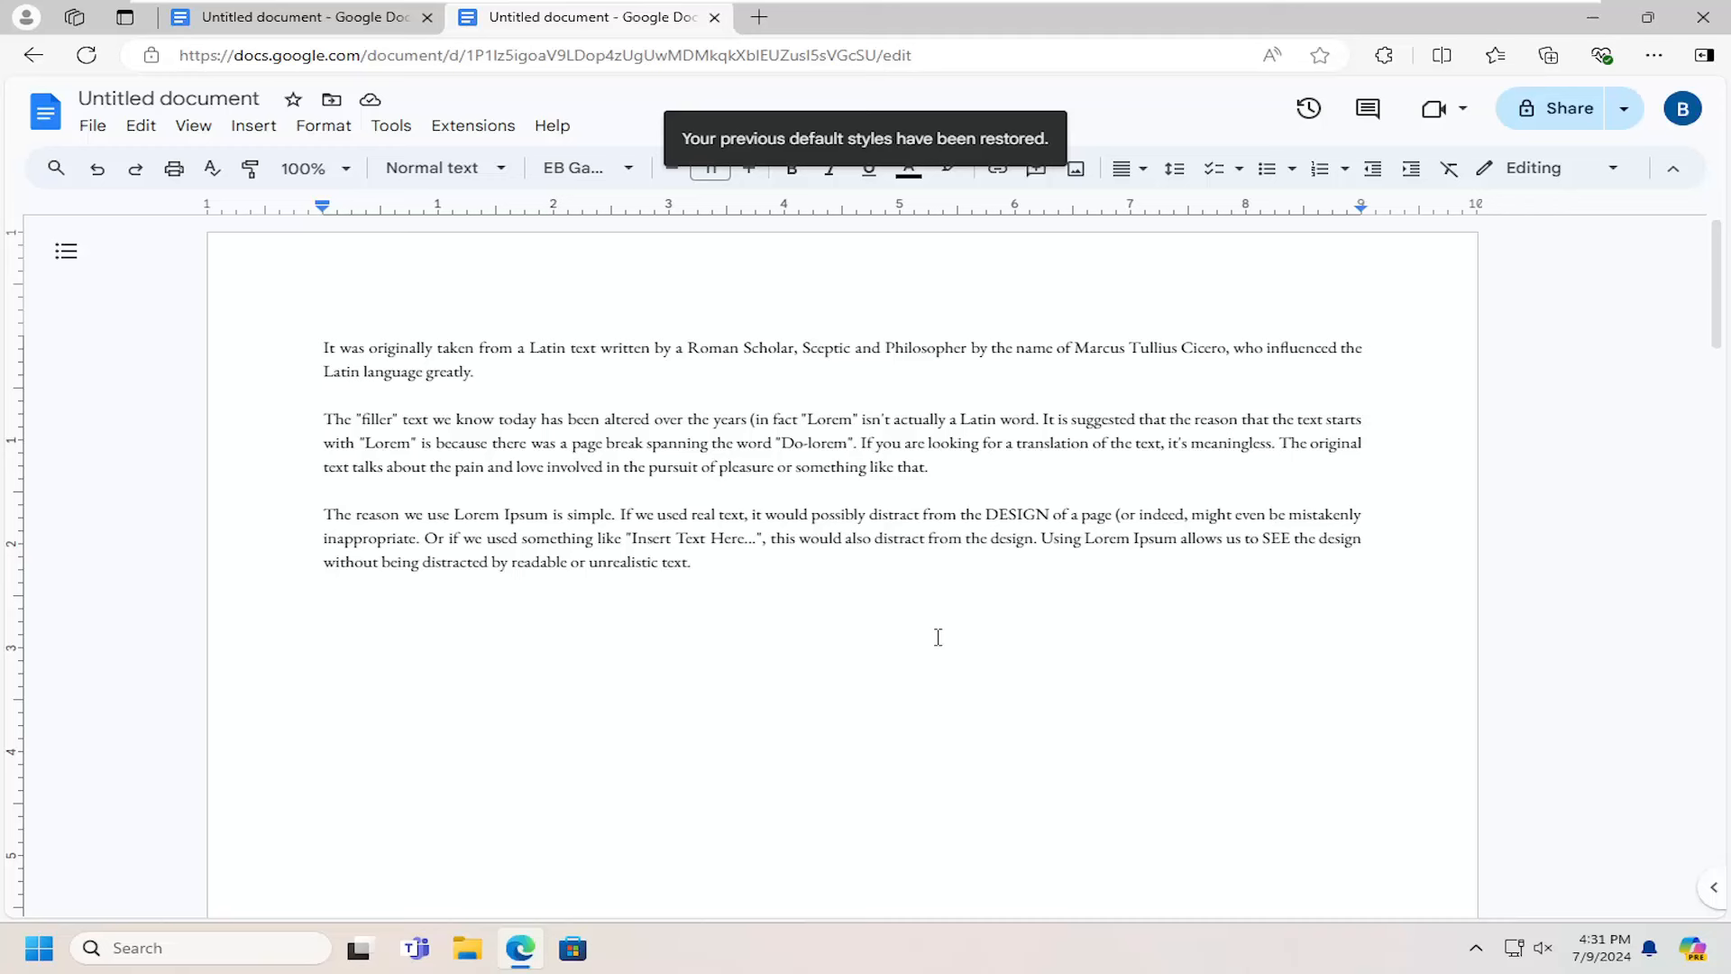